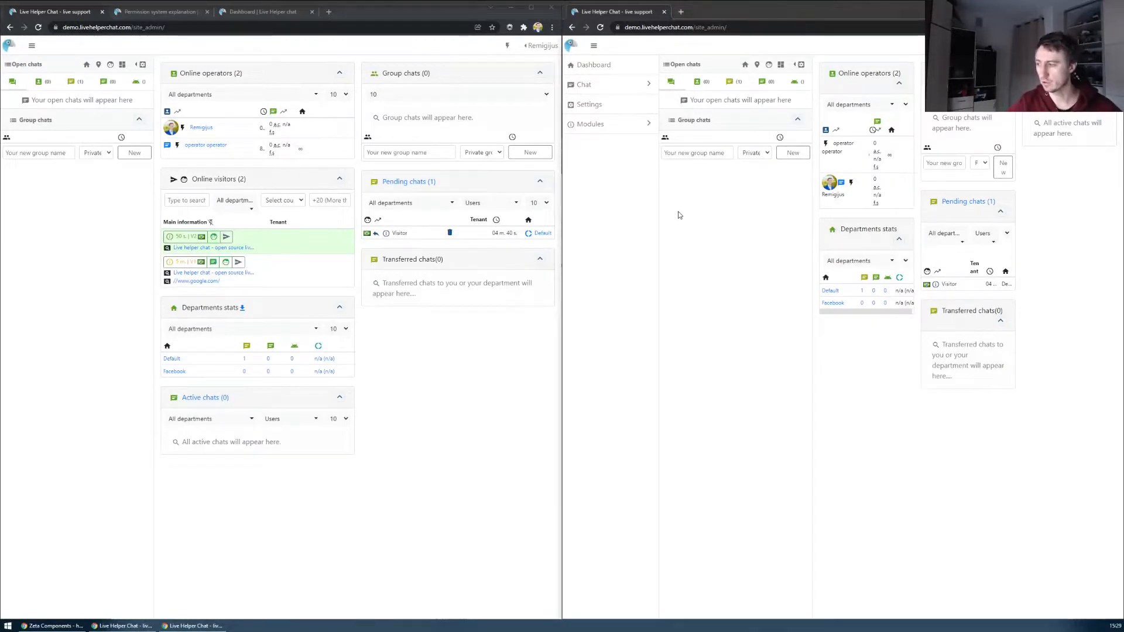
Reach System configuration from the side navigation and view the list of roles
{"action": "left_click", "coordinate": [31, 45]}
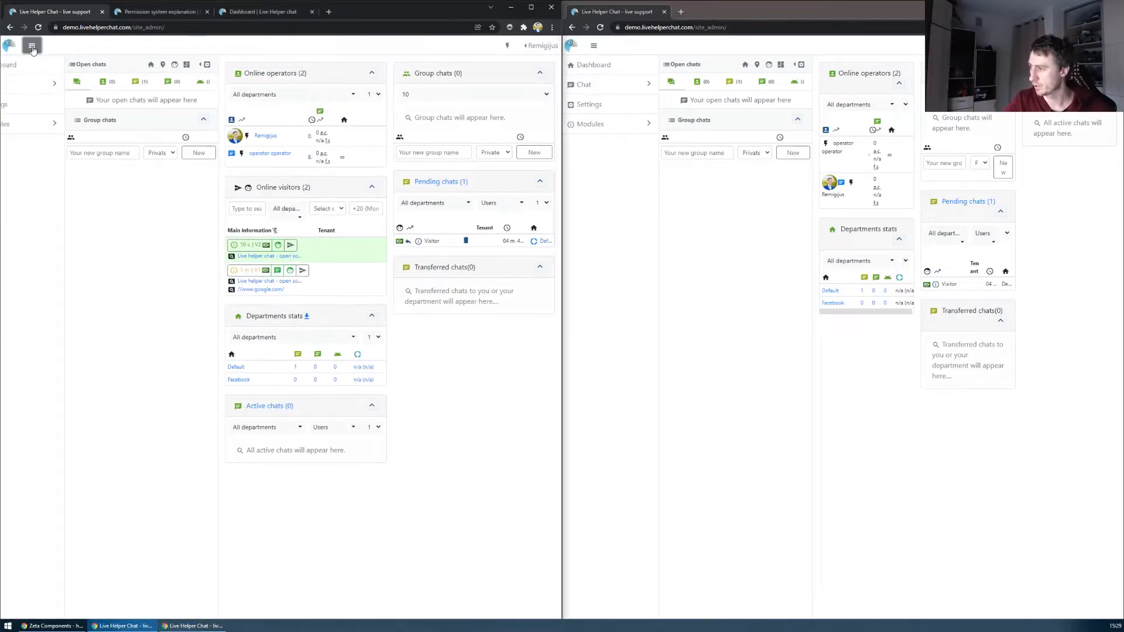
{"action": "left_click", "coordinate": [31, 46]}
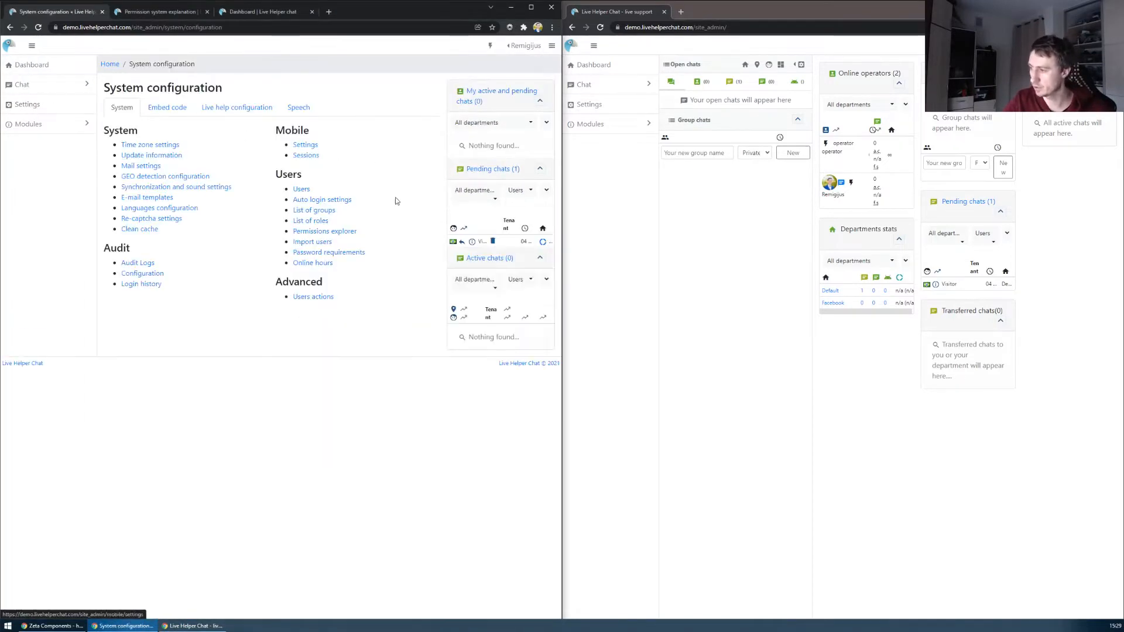
{"action": "left_click", "coordinate": [313, 210]}
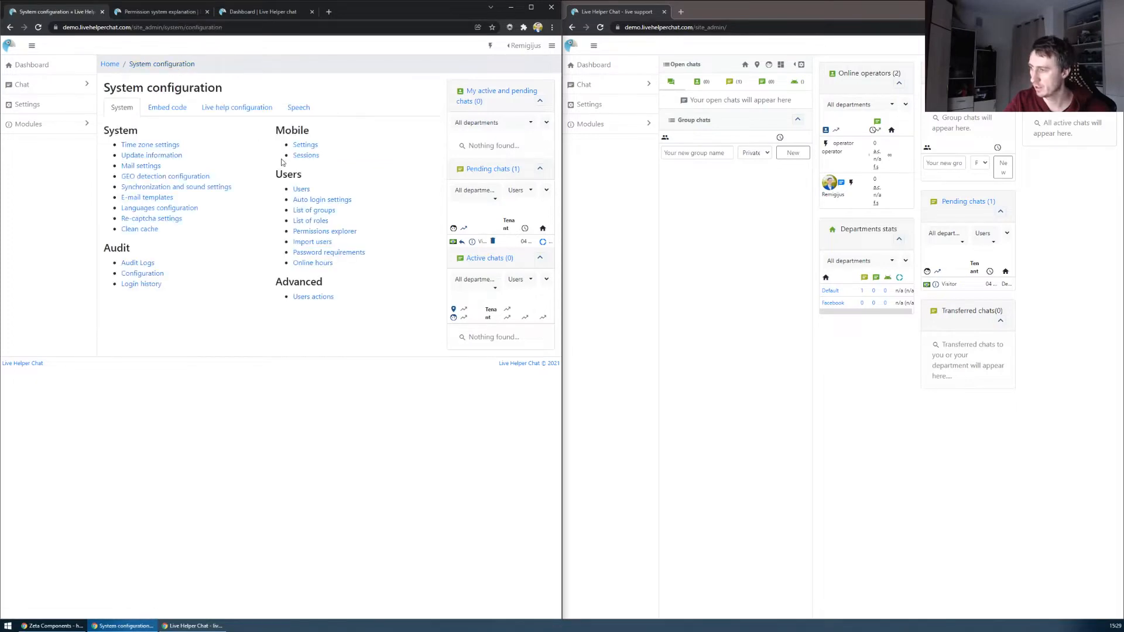
{"action": "left_click", "coordinate": [310, 220]}
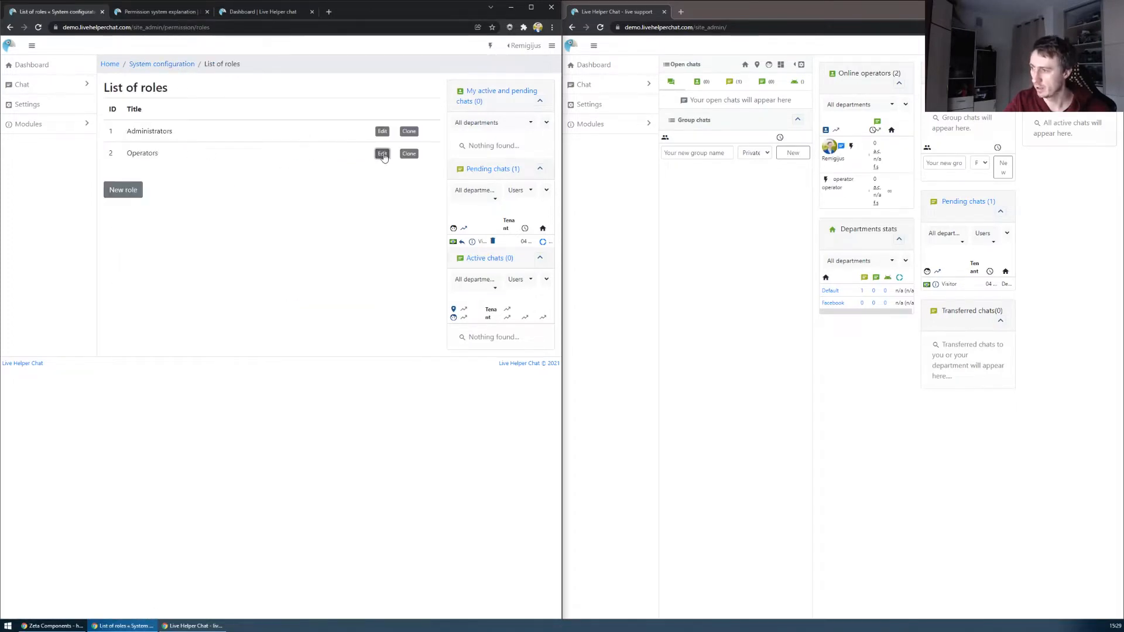
Inspect the Operators role, then the Operators group to see its assigned role
{"action": "left_click", "coordinate": [382, 153]}
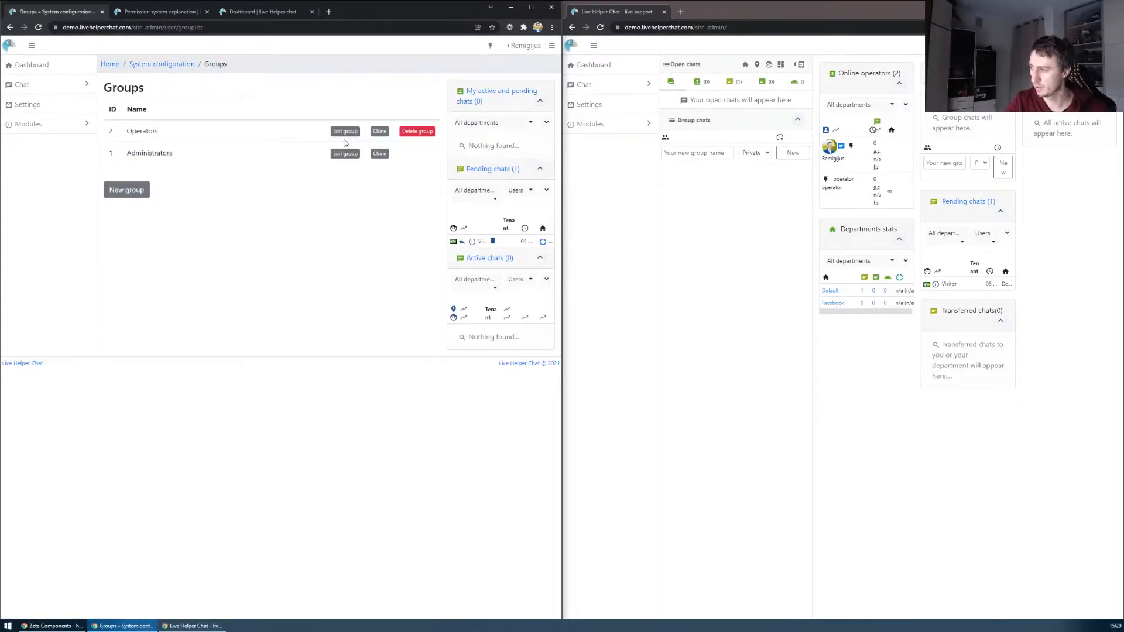
{"action": "left_click", "coordinate": [345, 132]}
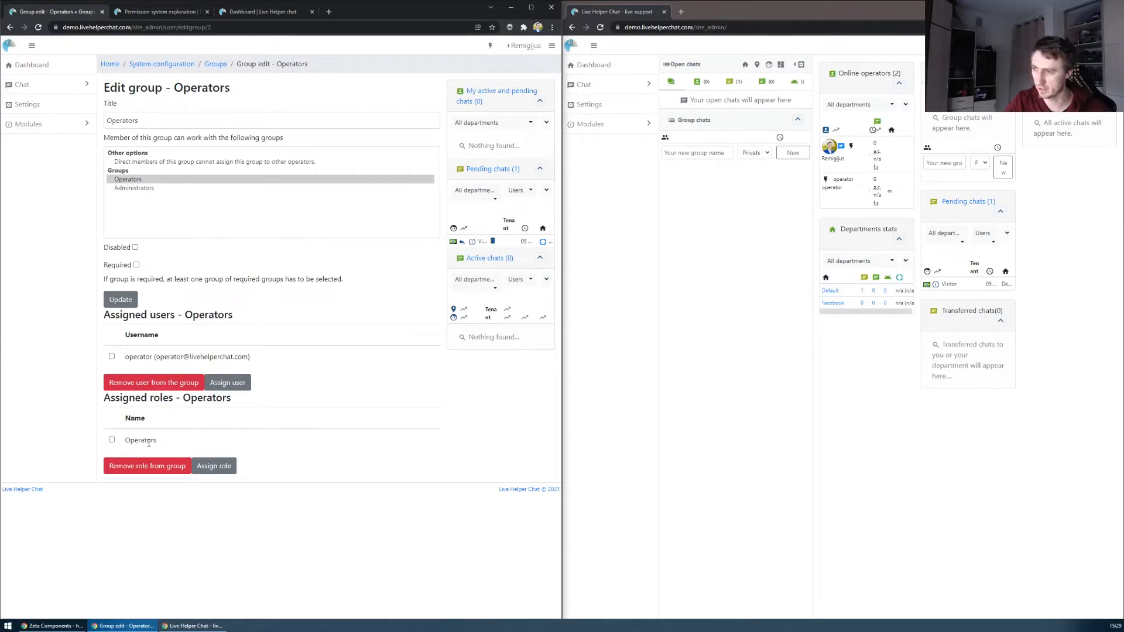
{"action": "mouse_move", "coordinate": [214, 249]}
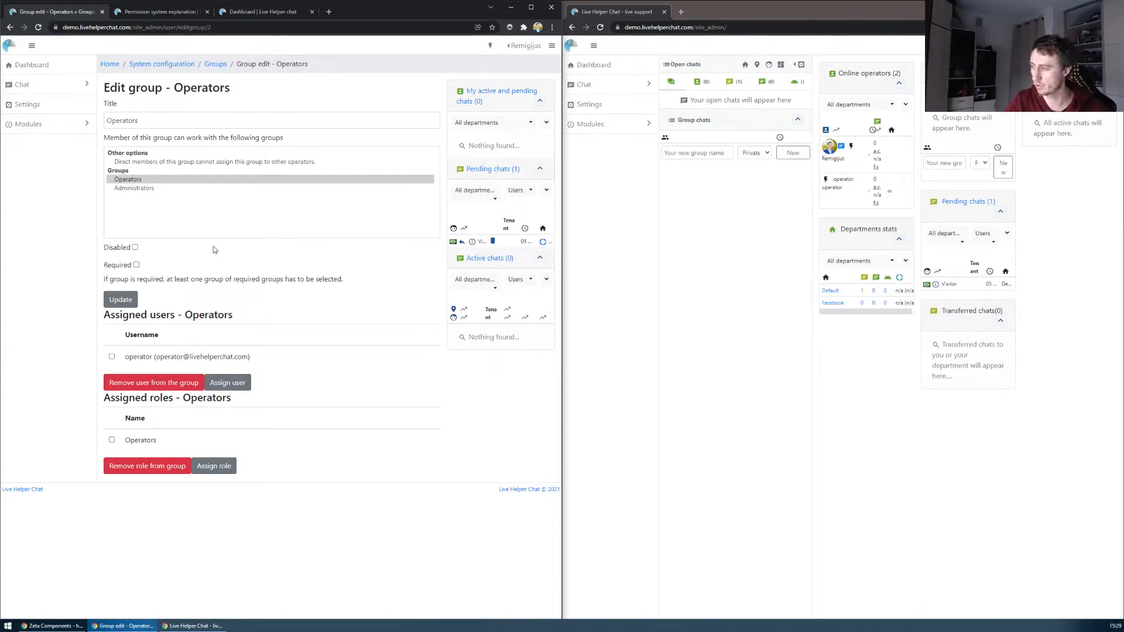
{"action": "mouse_move", "coordinate": [210, 210]}
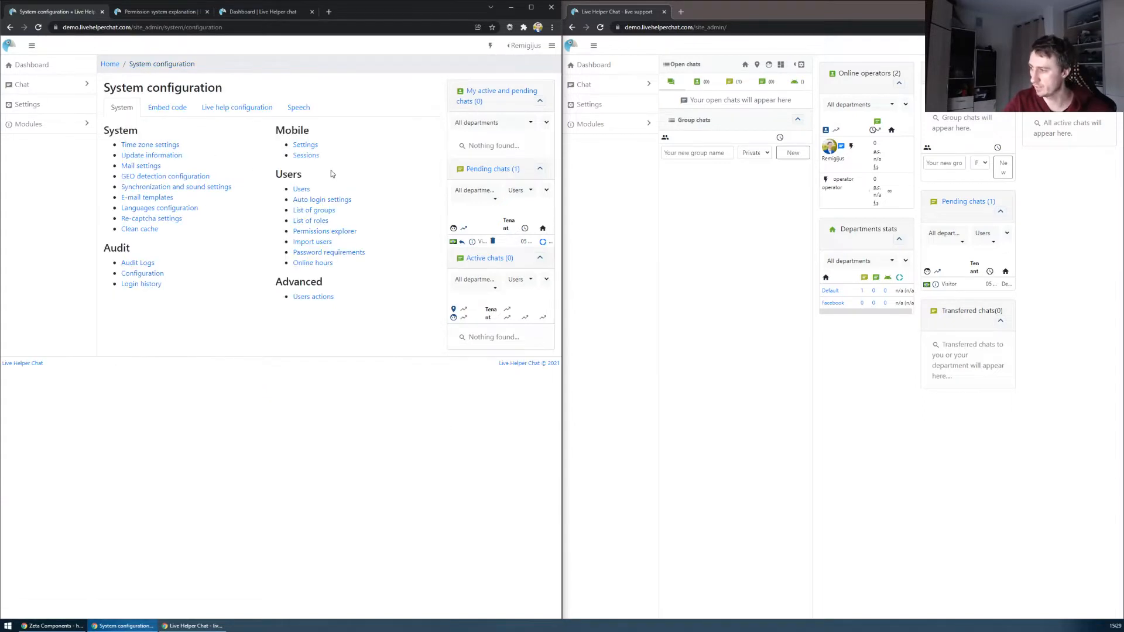
View the operator user's account settings, then reach the Permissions explorer from System configuration
{"action": "left_click", "coordinate": [301, 188]}
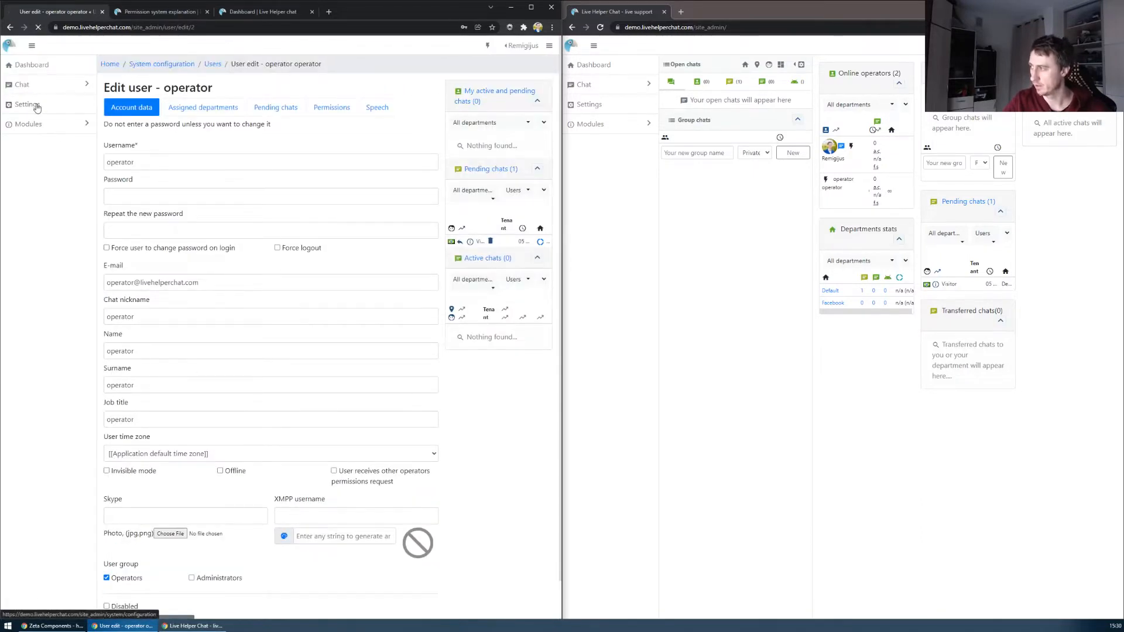
{"action": "left_click", "coordinate": [27, 105]}
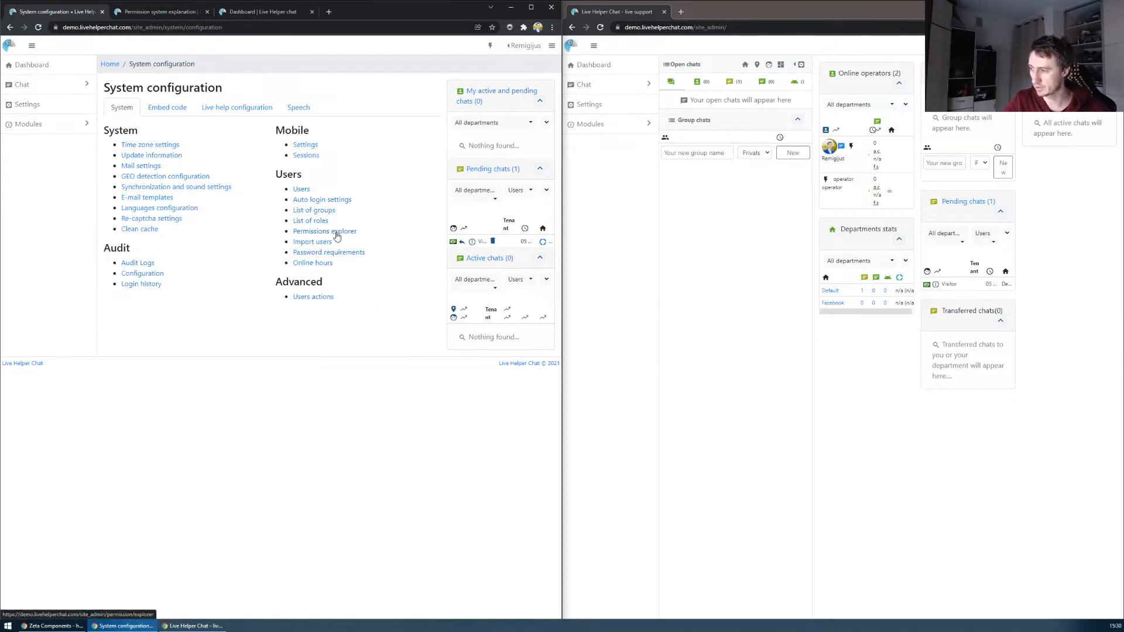
{"action": "left_click", "coordinate": [324, 231]}
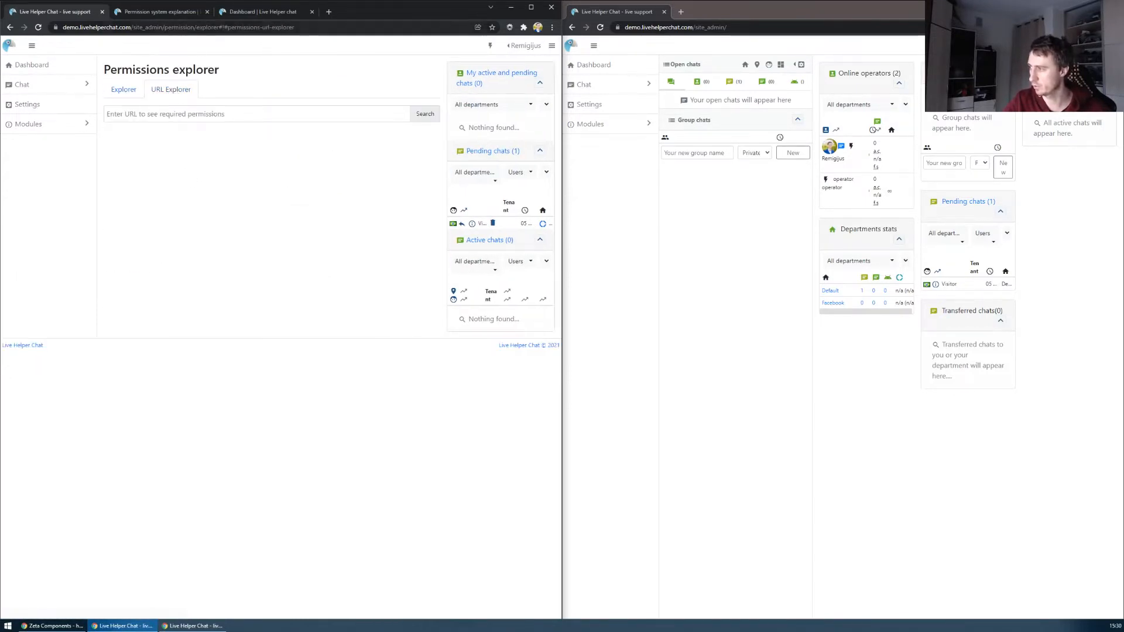
Look up the permissions required for the 'permission/explorer' page and bring up the operator's dashboard widget chooser
{"action": "double_click", "coordinate": [194, 27]}
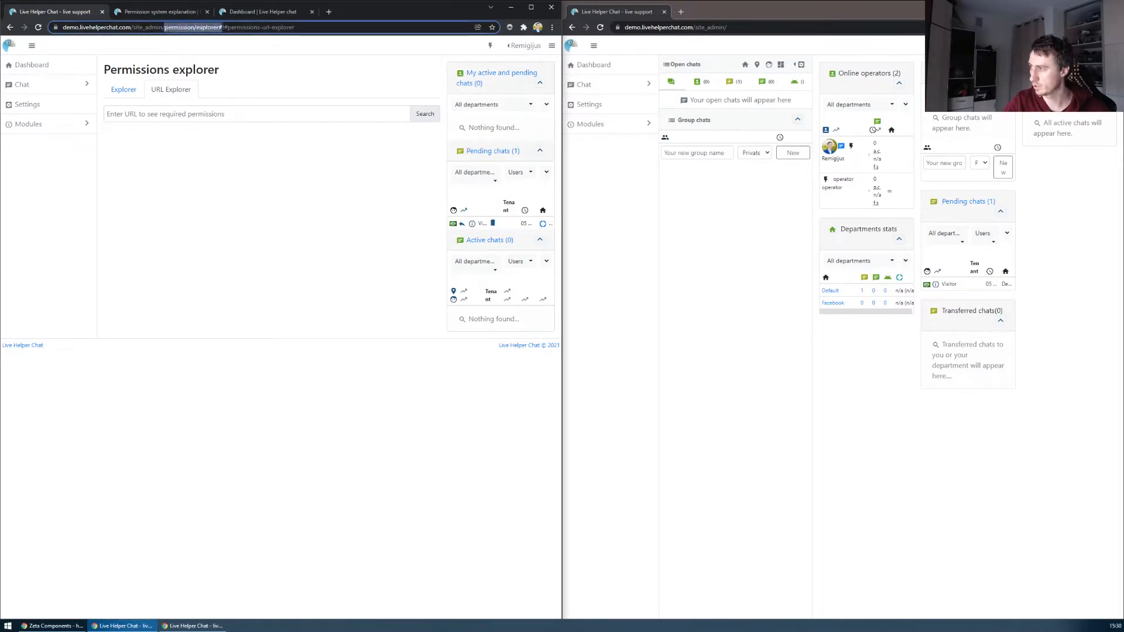
{"action": "type", "text": "permission/explorer"}
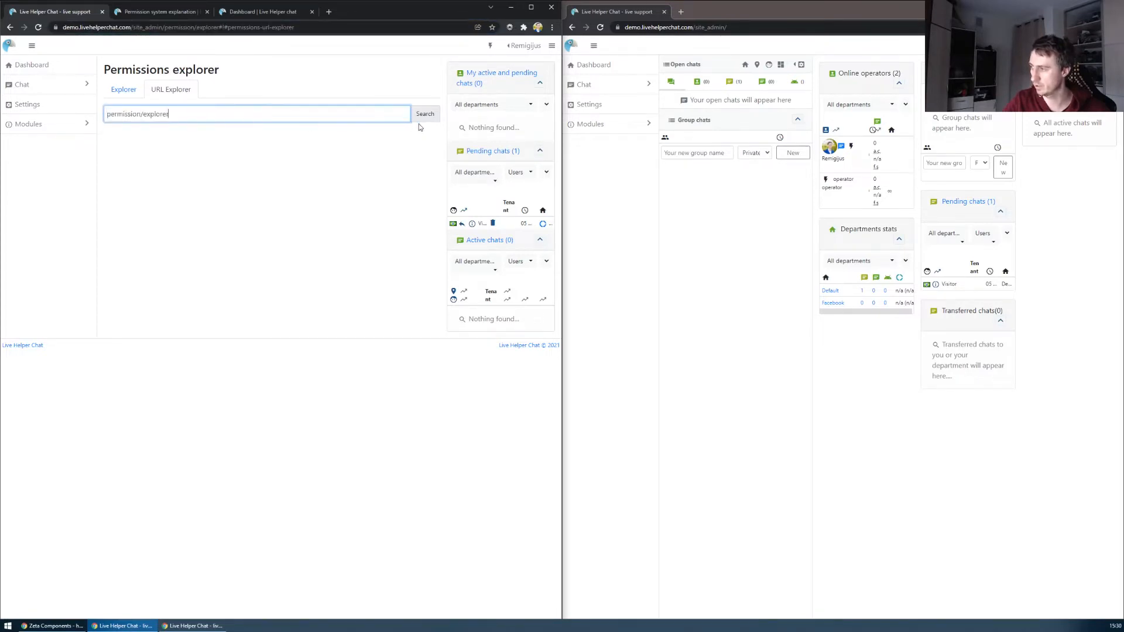
{"action": "left_click", "coordinate": [424, 113]}
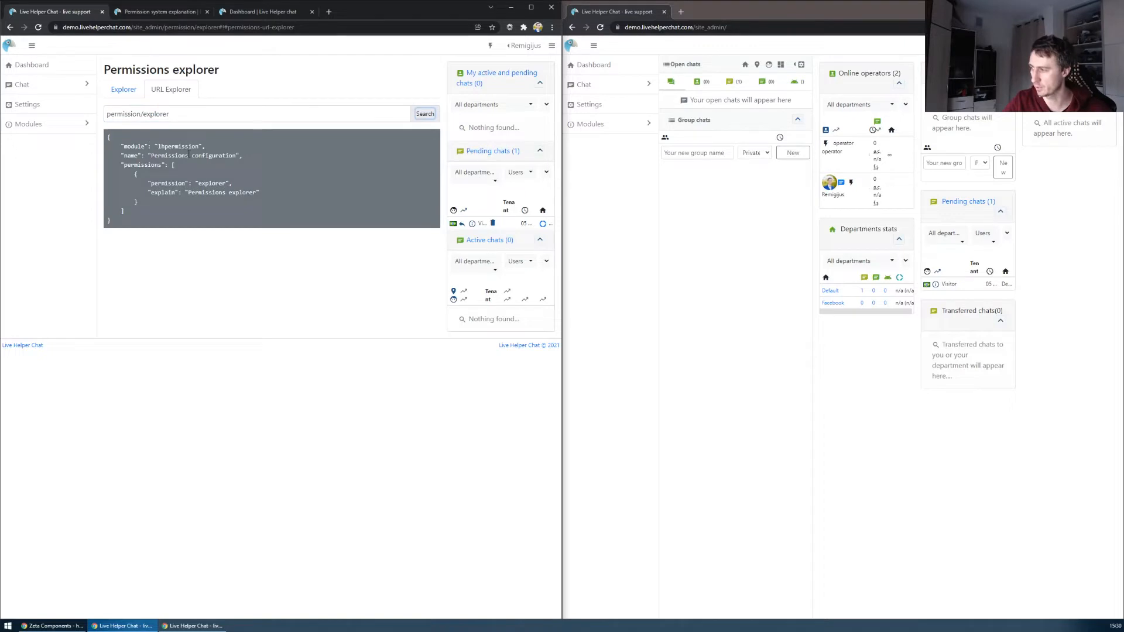
{"action": "double_click", "coordinate": [211, 183]}
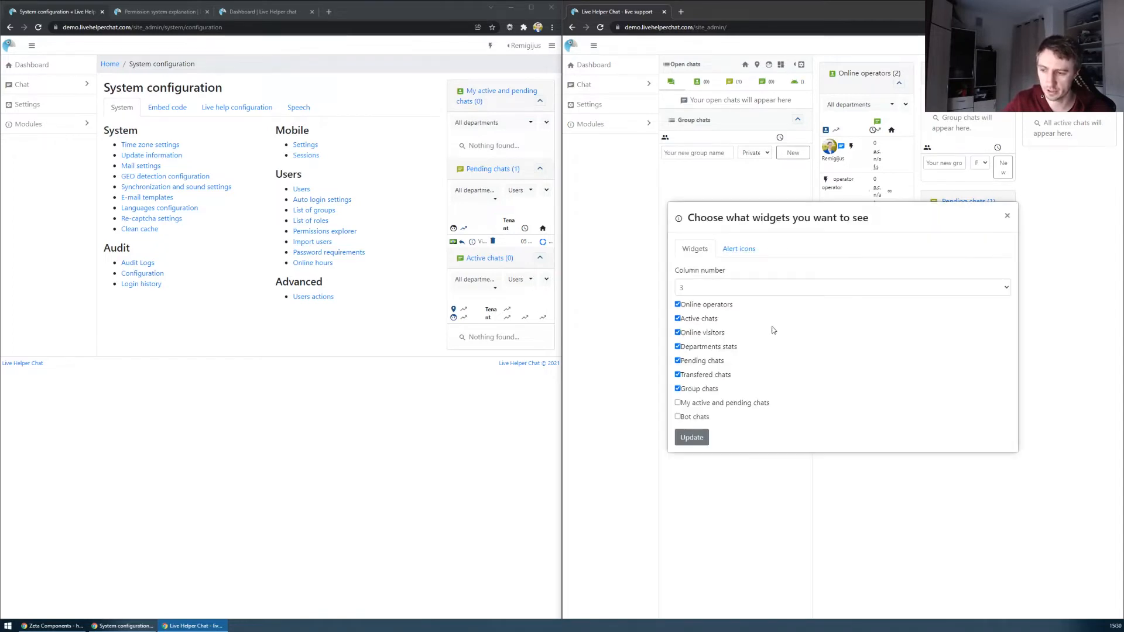
Read the Online visitors widget documentation for its required permission, then return to System configuration
{"action": "left_click", "coordinate": [691, 438]}
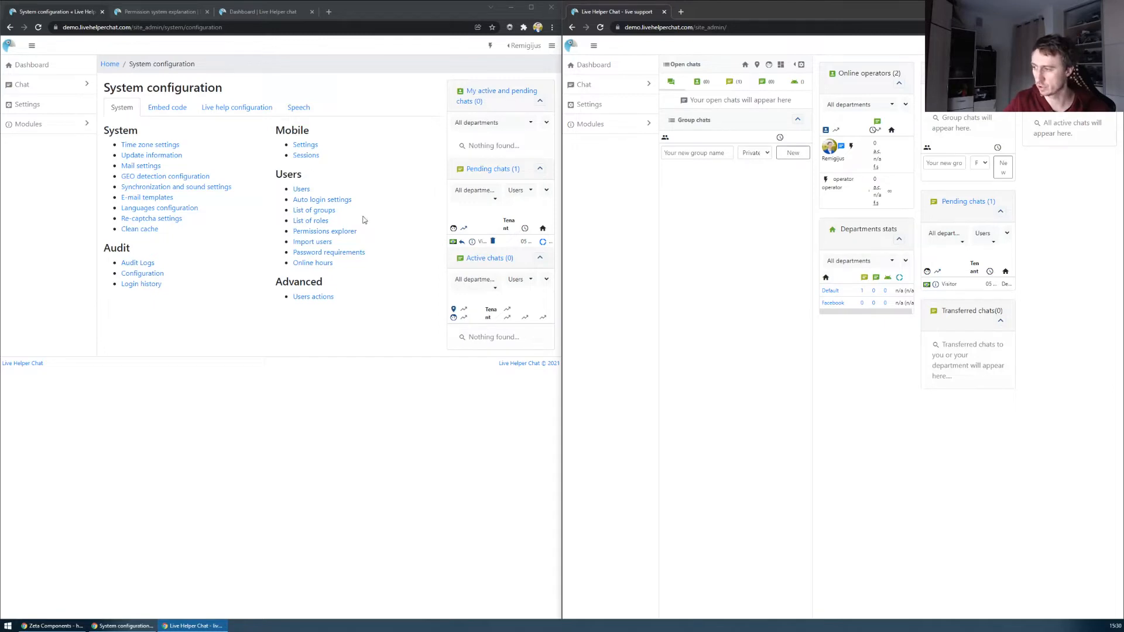
{"action": "left_click", "coordinate": [262, 12]}
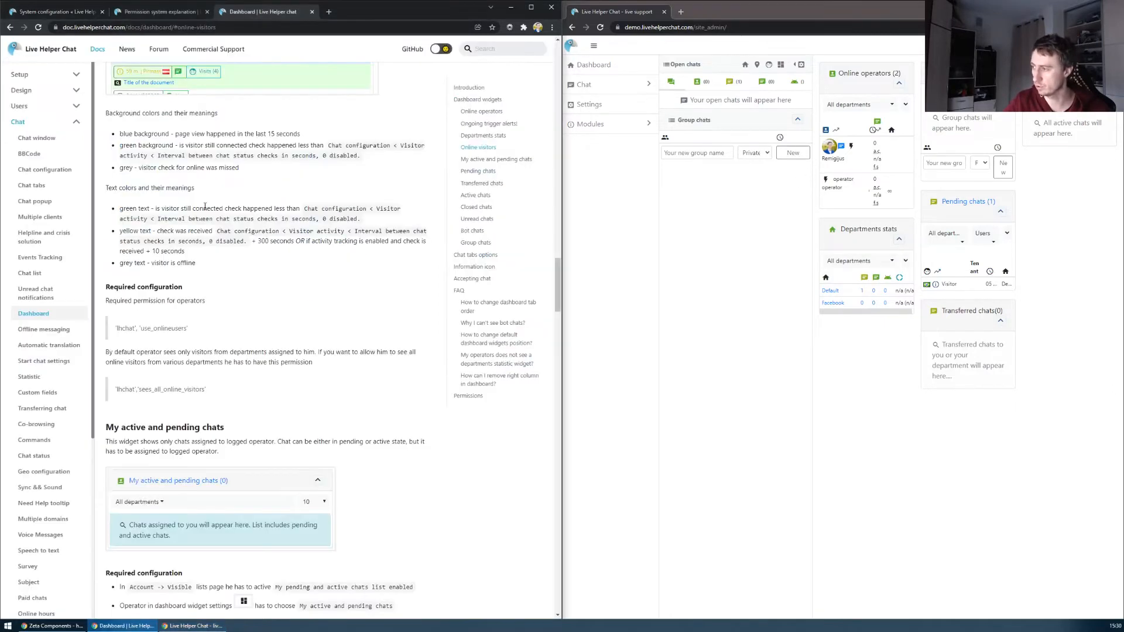
{"action": "scroll", "scroll_direction": "down", "scroll_amount": 3}
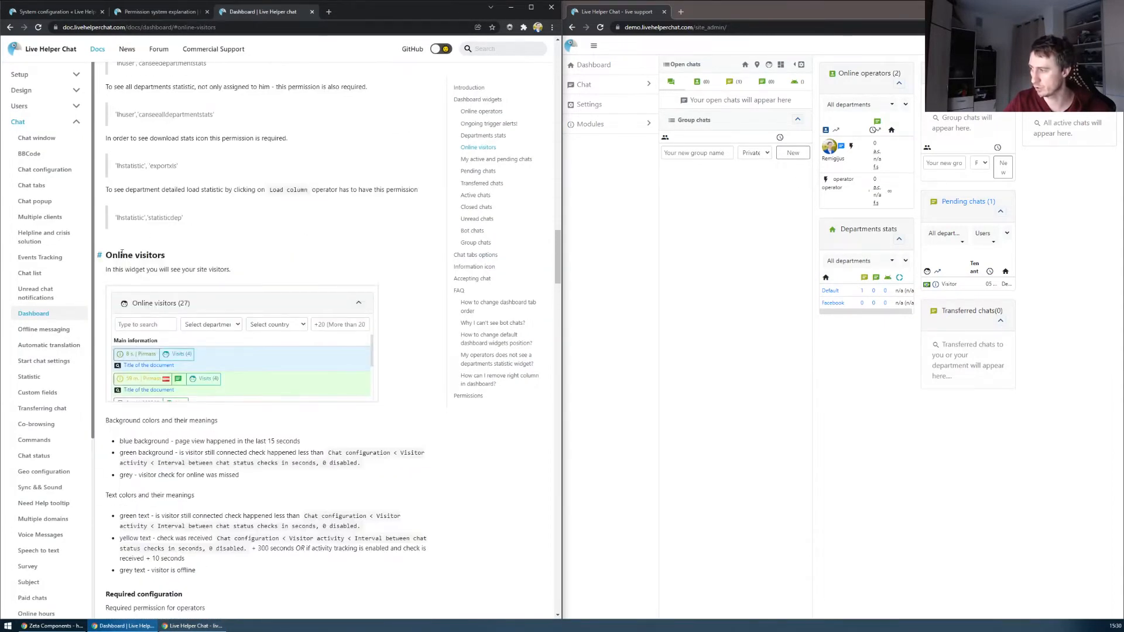
{"action": "scroll", "scroll_direction": "down", "scroll_amount": 3}
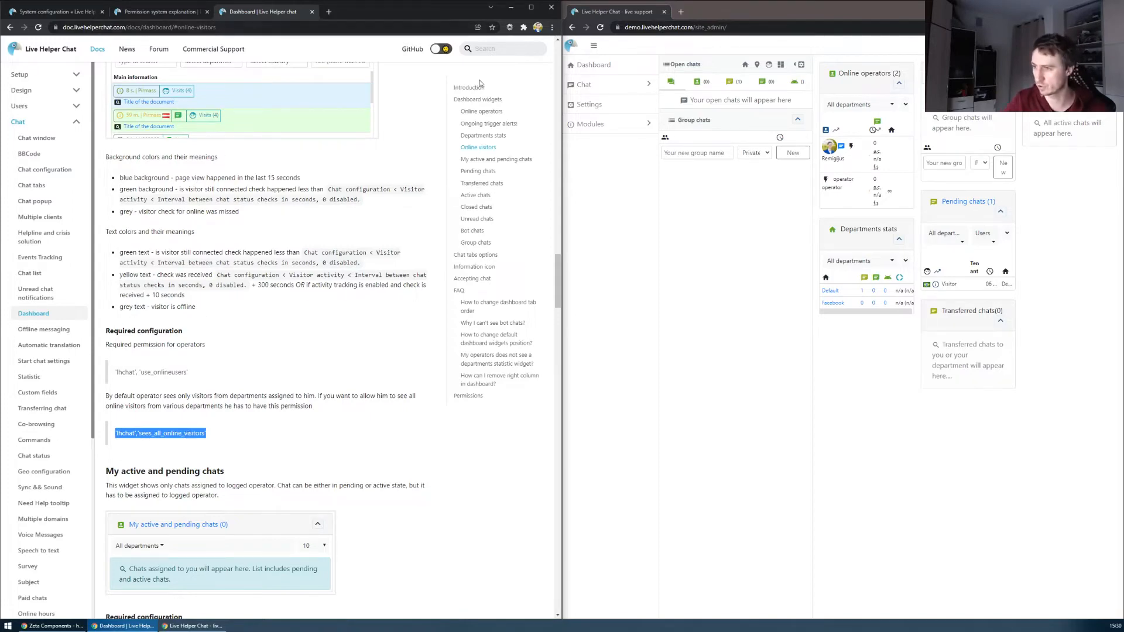
{"action": "left_click", "coordinate": [54, 11]}
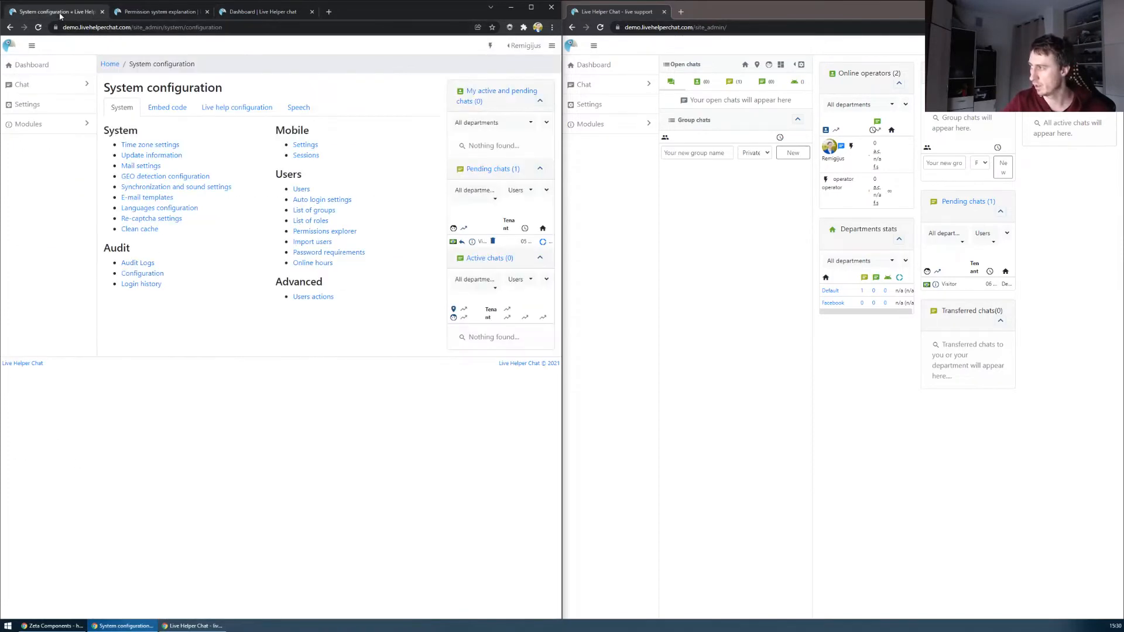
Start a new Chat (lhchat) policy on the Operators role and filter its functions by 'onlin'
{"action": "left_click", "coordinate": [310, 220]}
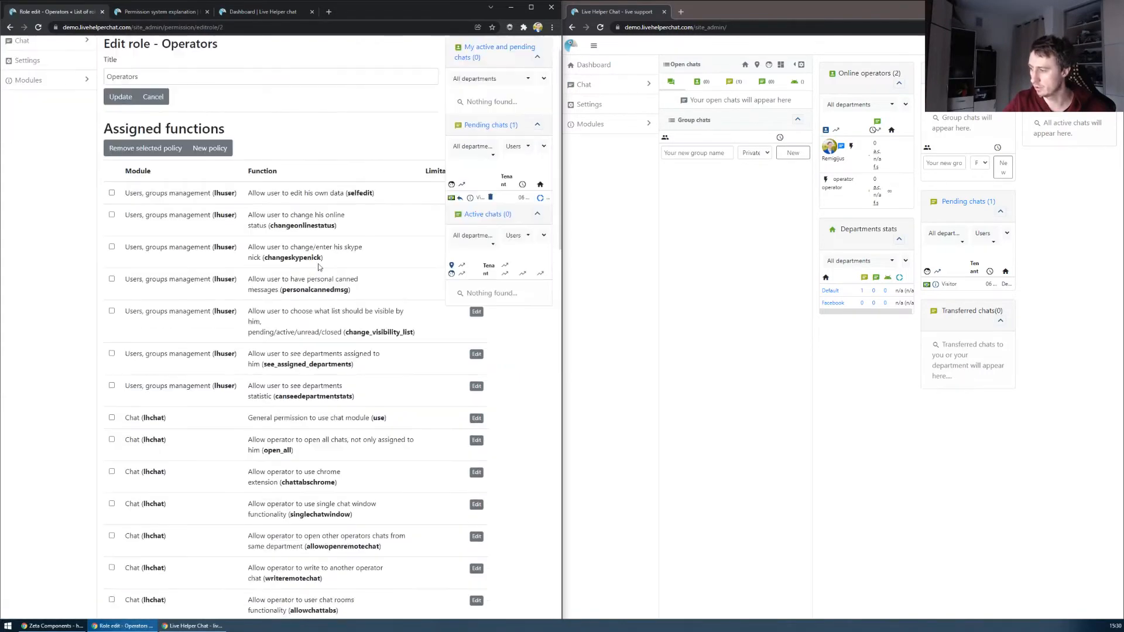
{"action": "scroll", "scroll_direction": "down", "scroll_amount": 3}
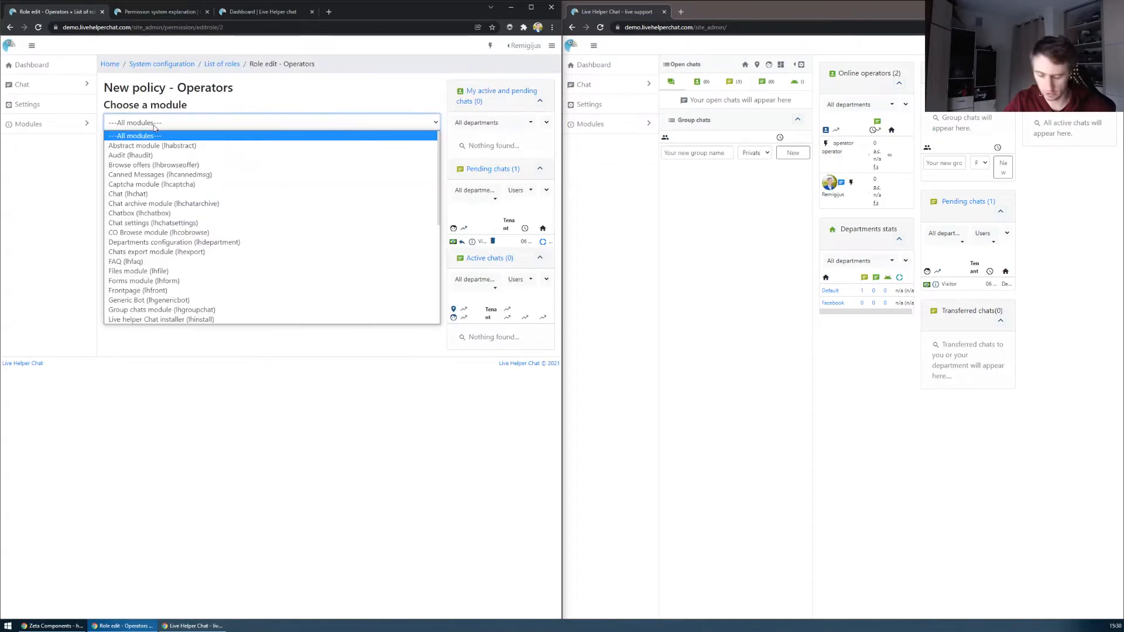
{"action": "left_click", "coordinate": [127, 194]}
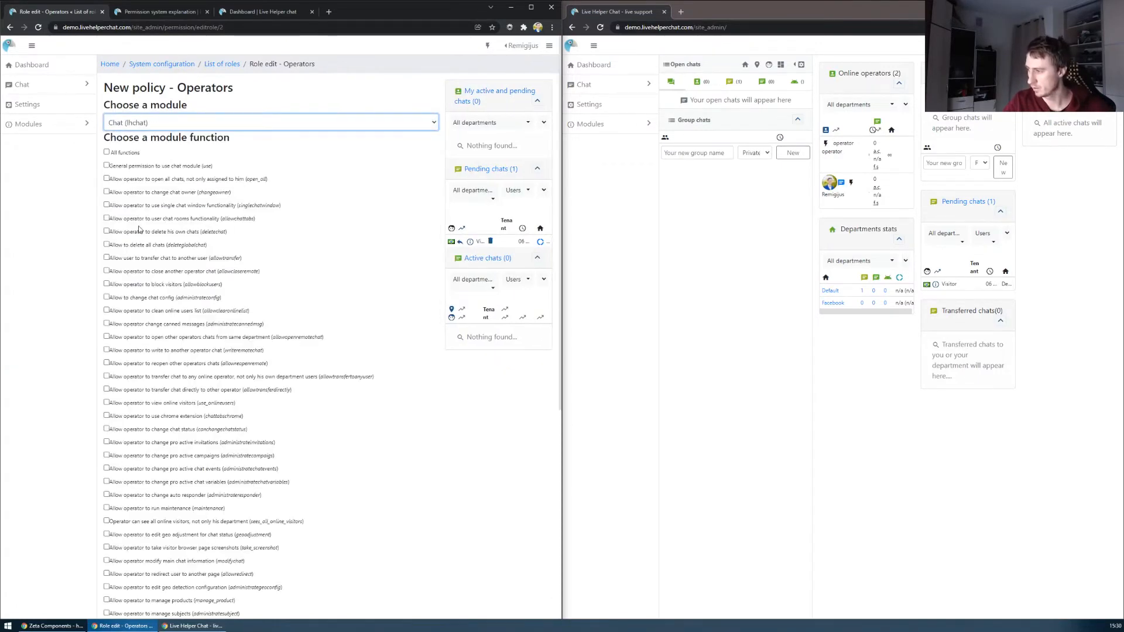
{"action": "type", "text": "onlin"}
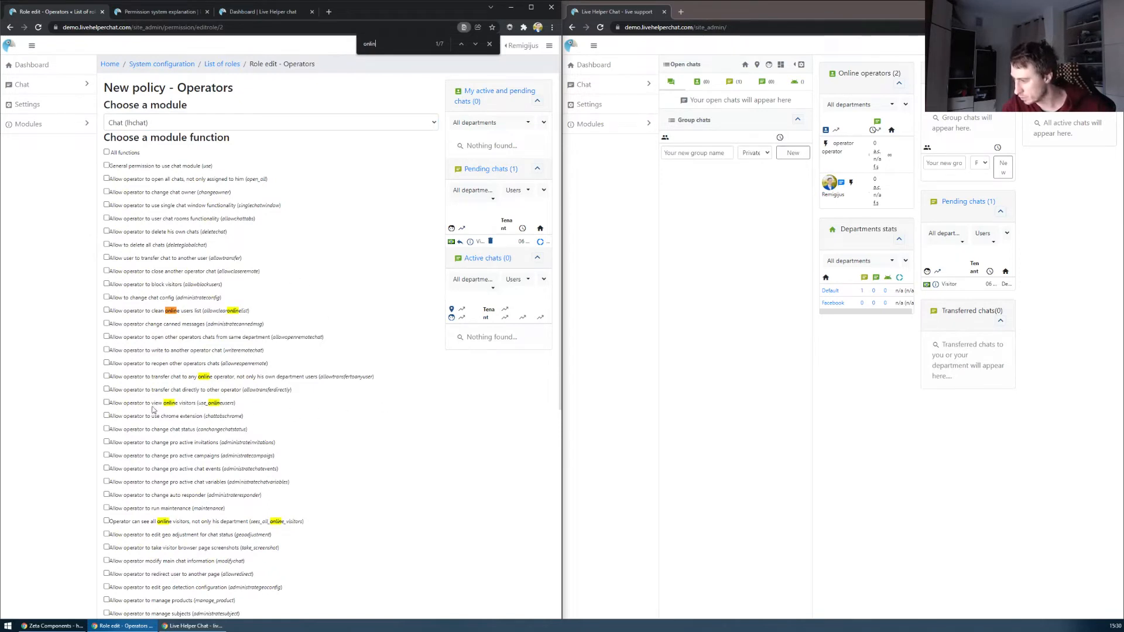
Grant use_onlineusers and sees_all_online_visitors and save the policy
{"action": "left_click", "coordinate": [106, 402]}
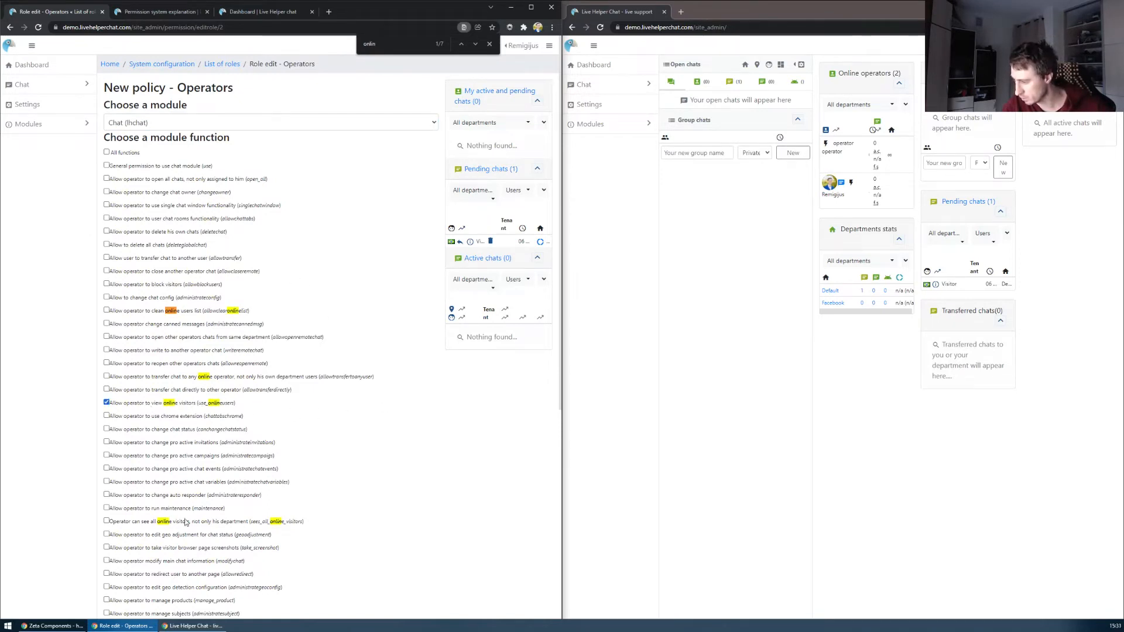
{"action": "left_click", "coordinate": [106, 521]}
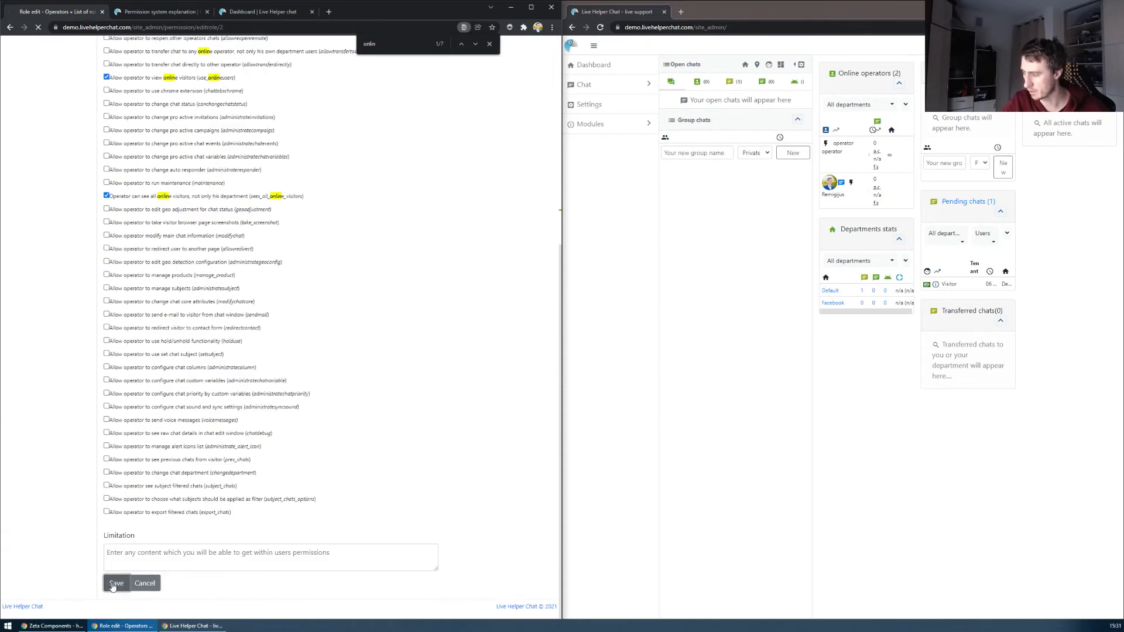
{"action": "left_click", "coordinate": [115, 583]}
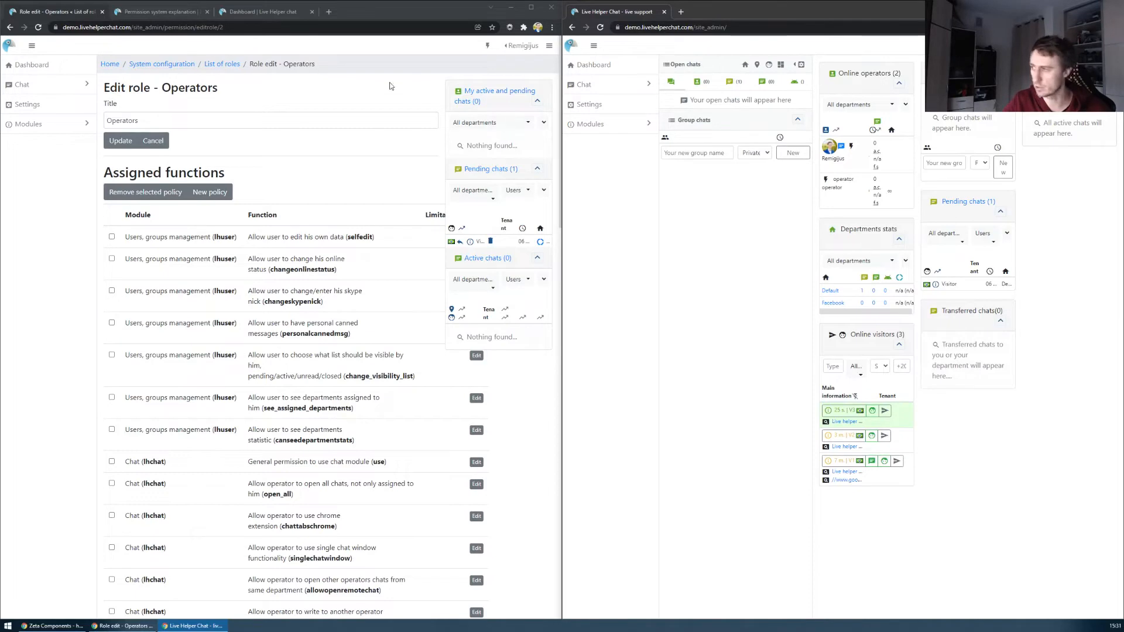
Return the admin window to System configuration and show the operator's own account Permissions tab
{"action": "left_click", "coordinate": [265, 12]}
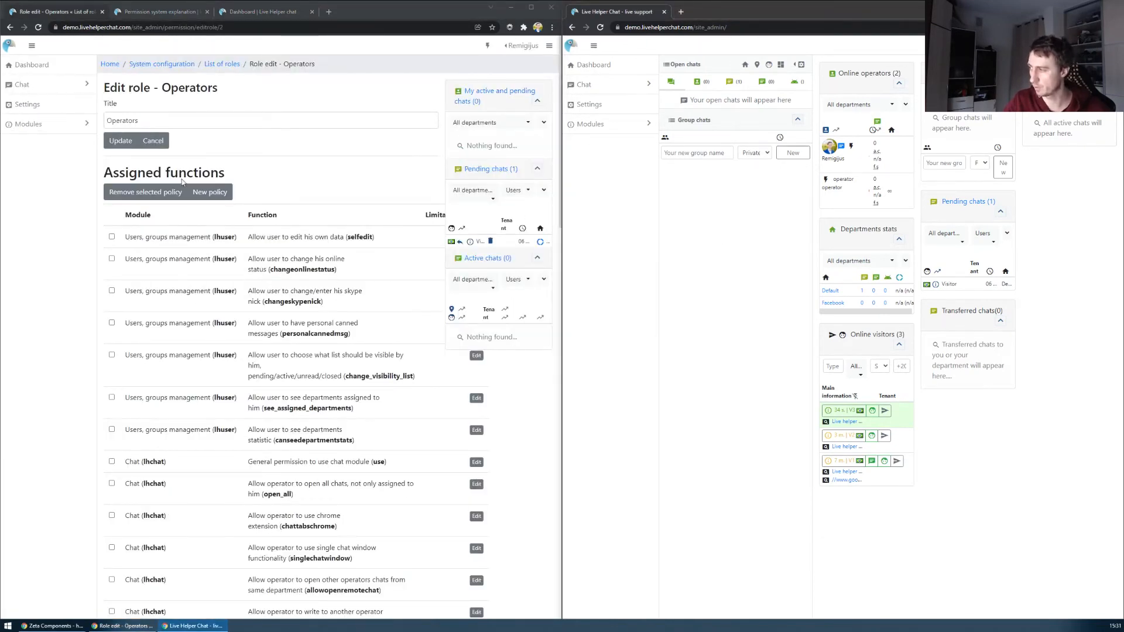
{"action": "left_click", "coordinate": [160, 64]}
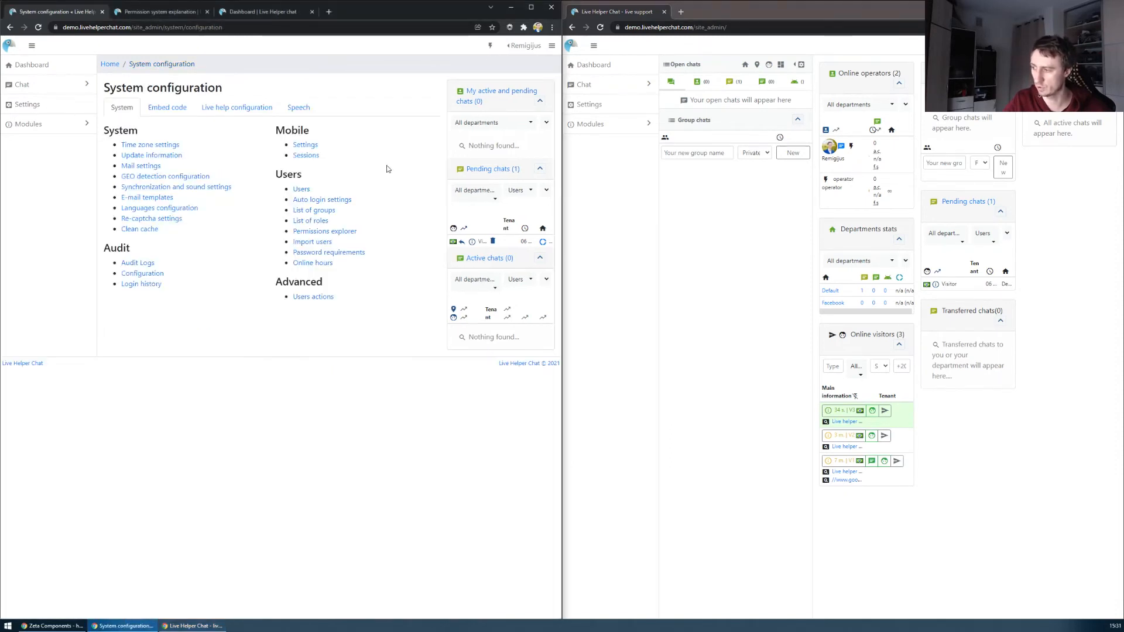
{"action": "mouse_move", "coordinate": [311, 220]}
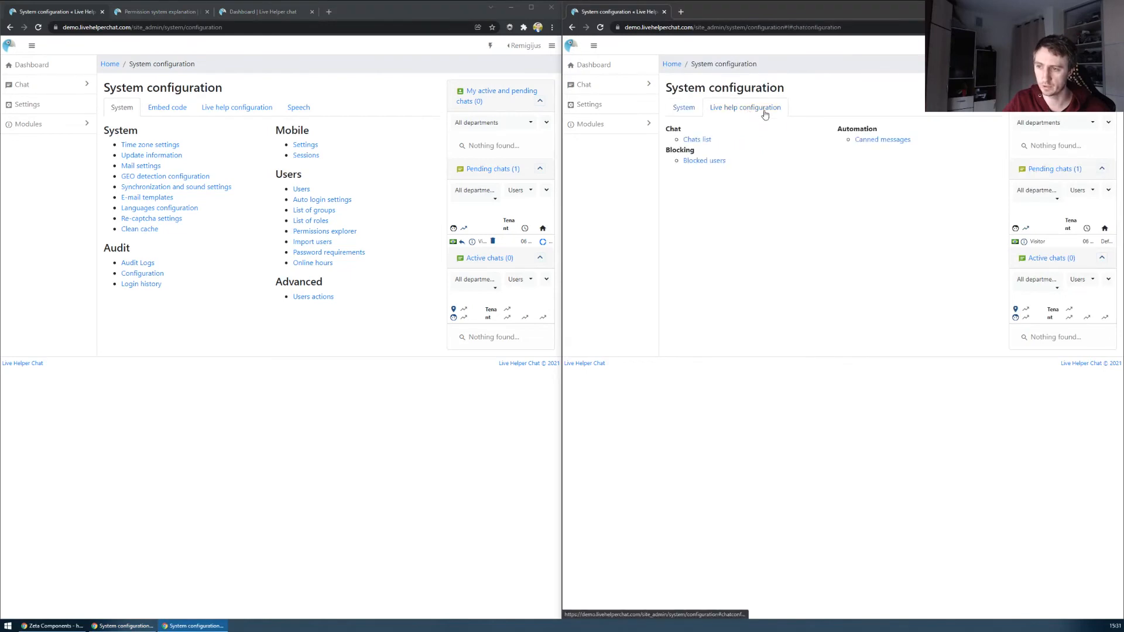
{"action": "left_click", "coordinate": [684, 106]}
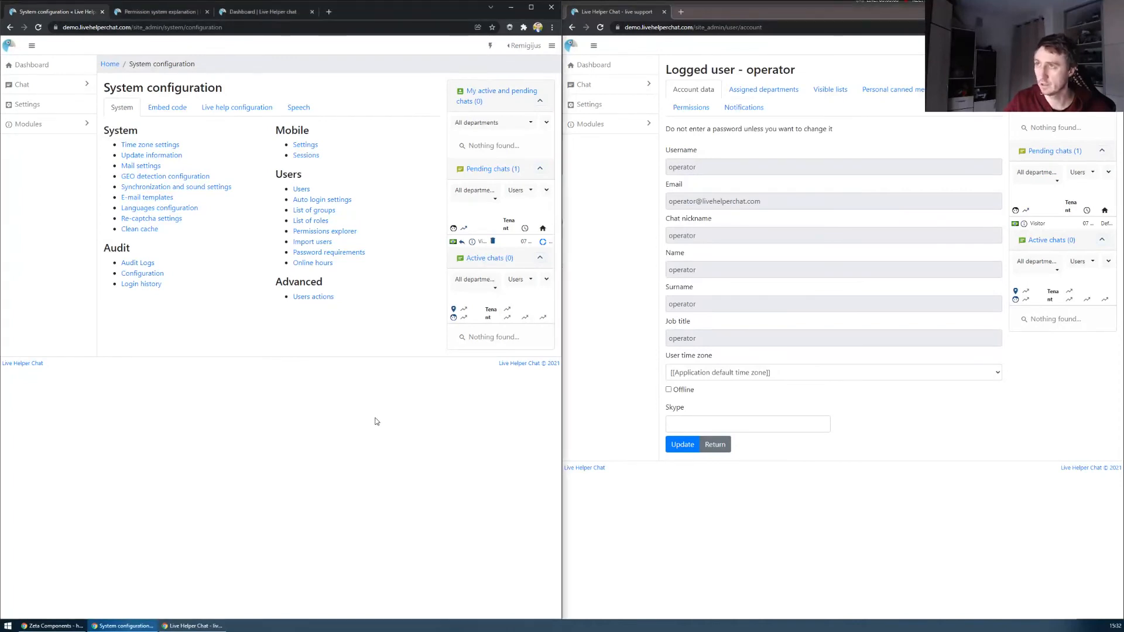
{"action": "left_click", "coordinate": [690, 107]}
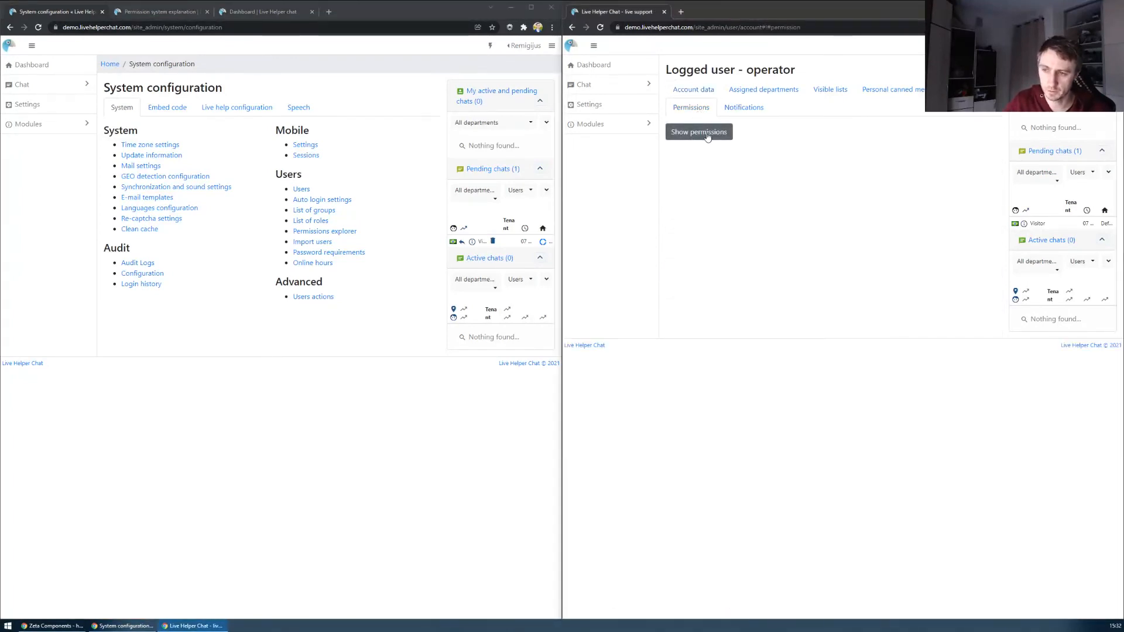
Show the operator's module permissions in their own account and in the admin's edit page for that user
{"action": "left_click", "coordinate": [699, 131]}
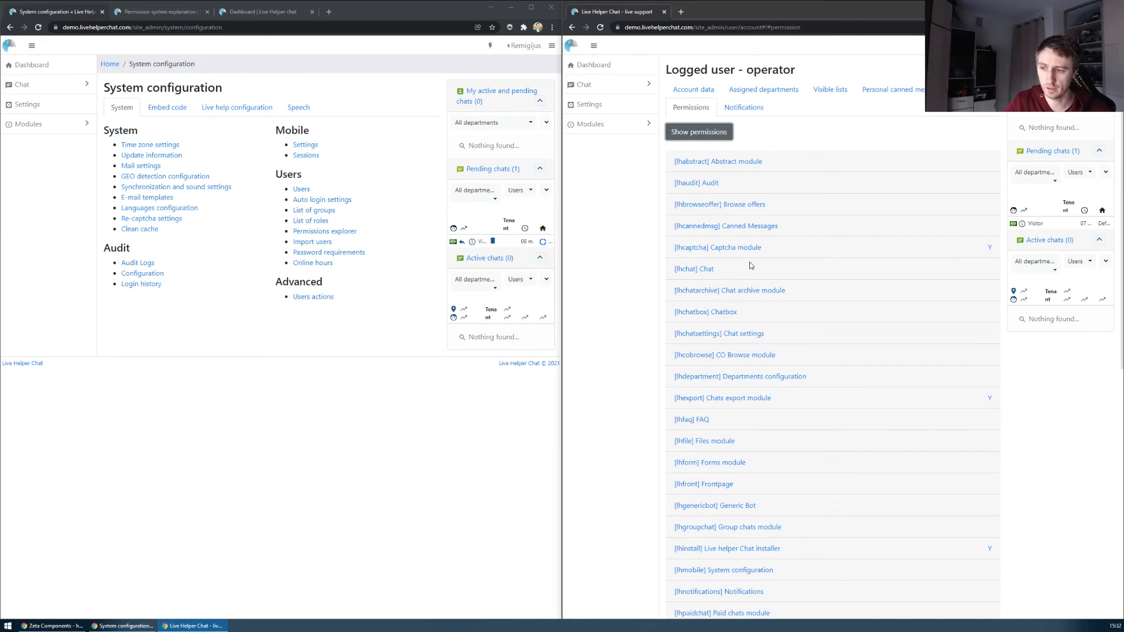
{"action": "left_click", "coordinate": [726, 226]}
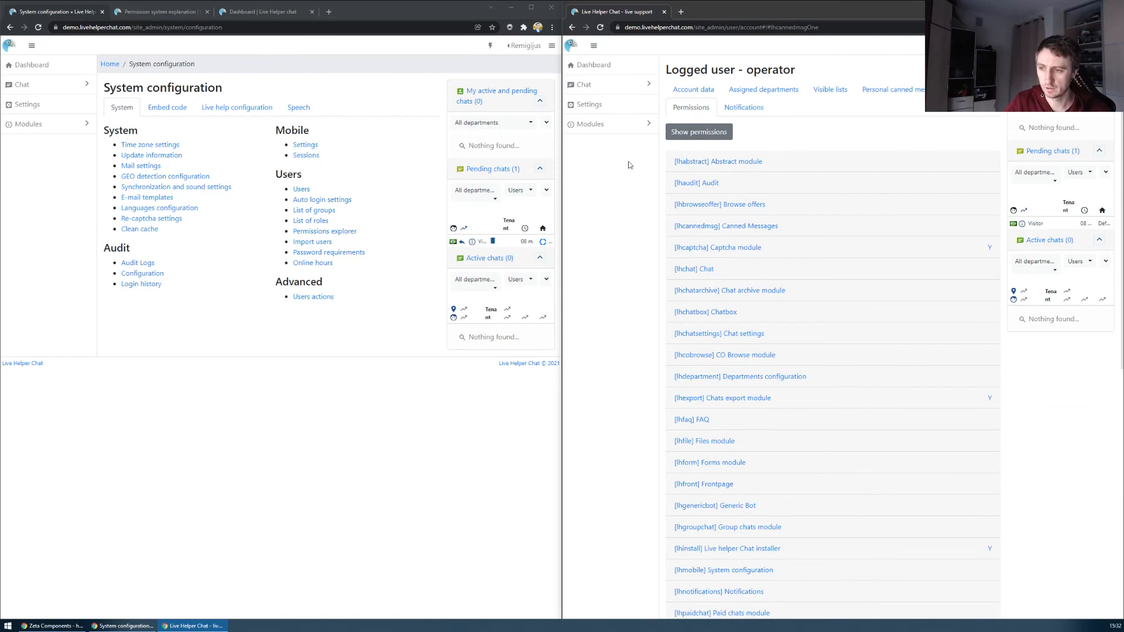
{"action": "left_click", "coordinate": [301, 189]}
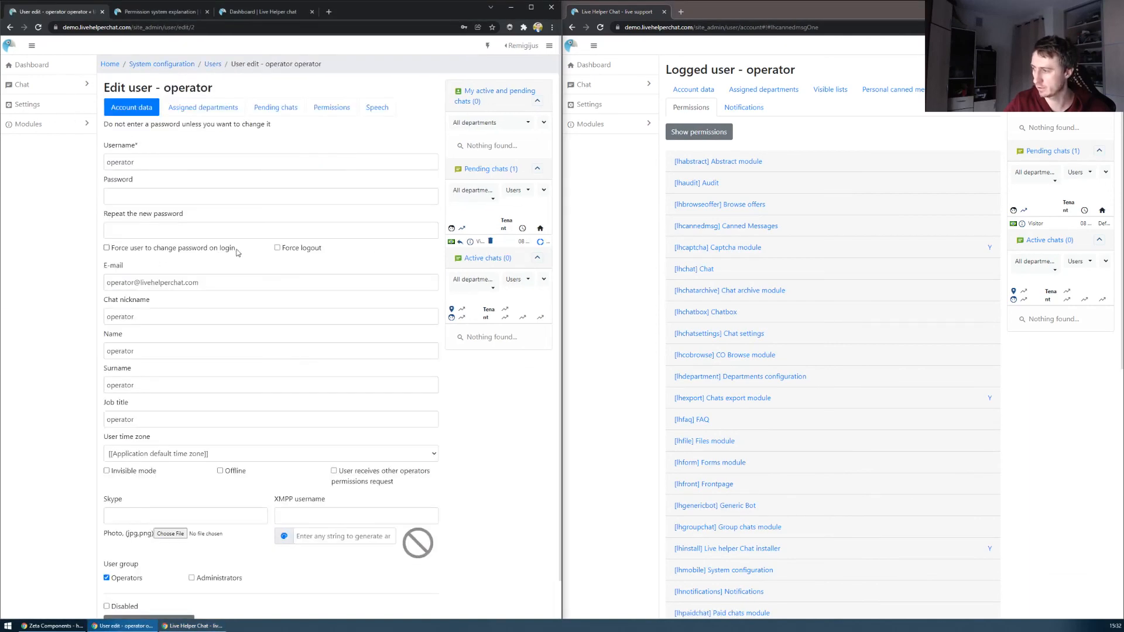
{"action": "left_click", "coordinate": [330, 106]}
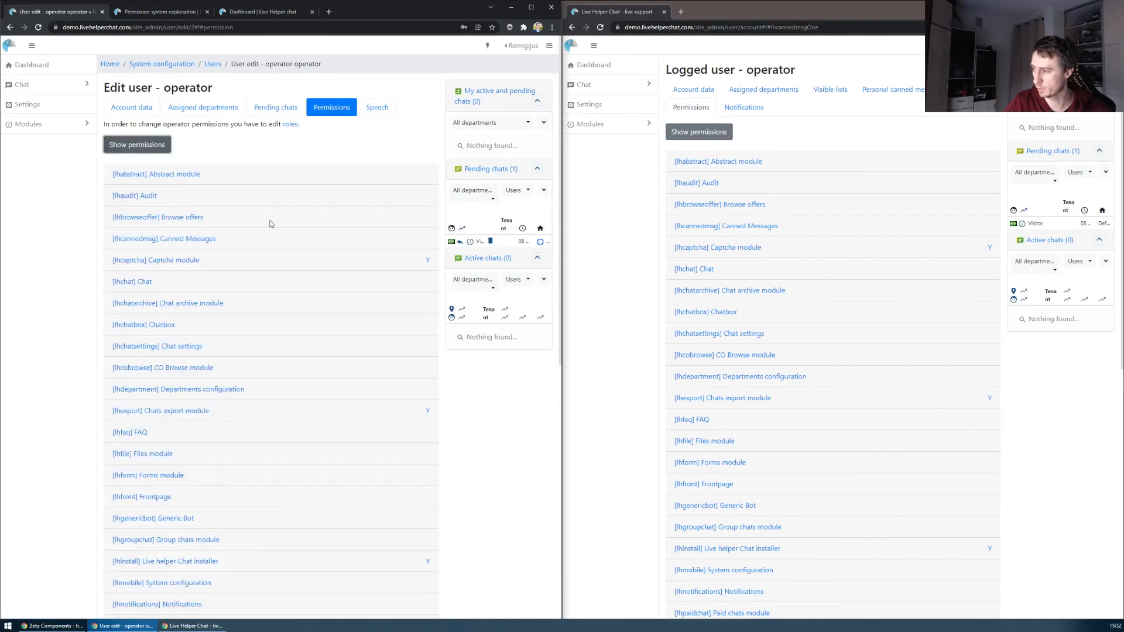
{"action": "mouse_move", "coordinate": [230, 233]}
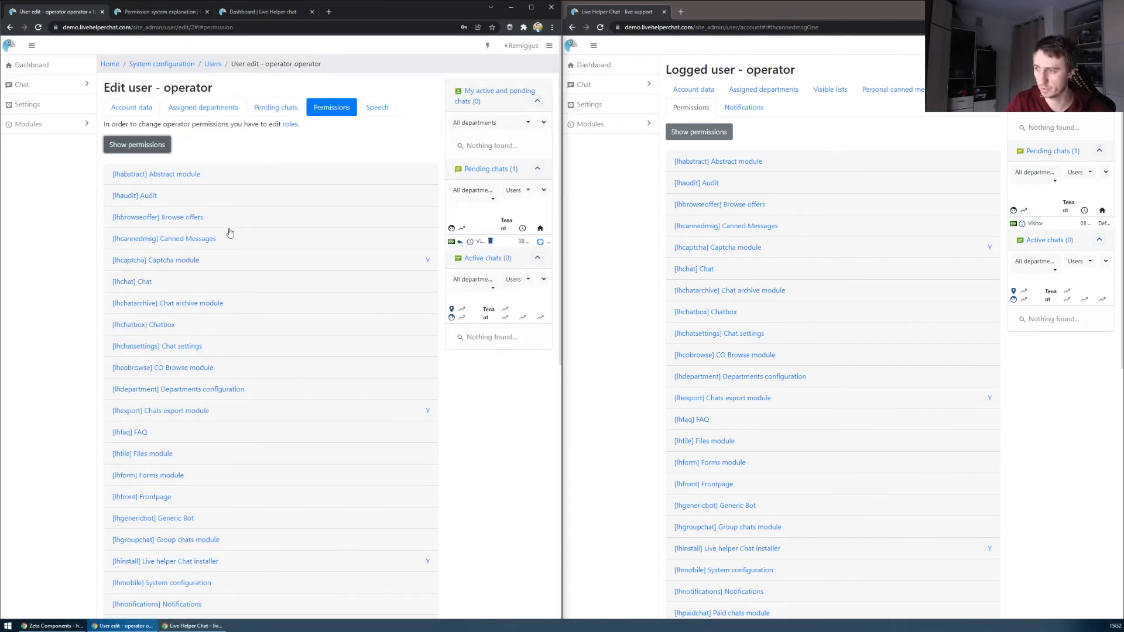